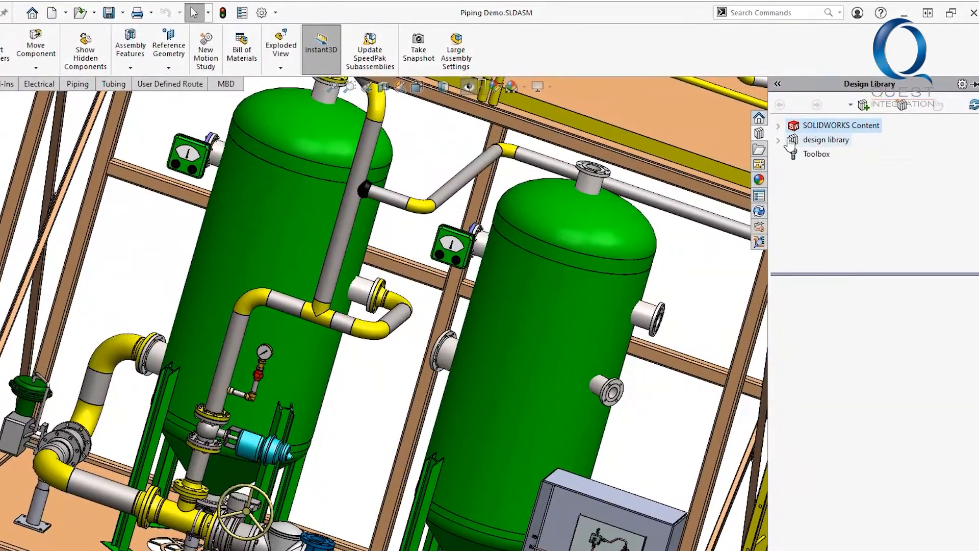
Expand design library > routing > piping and open the flanges folder
click(779, 139)
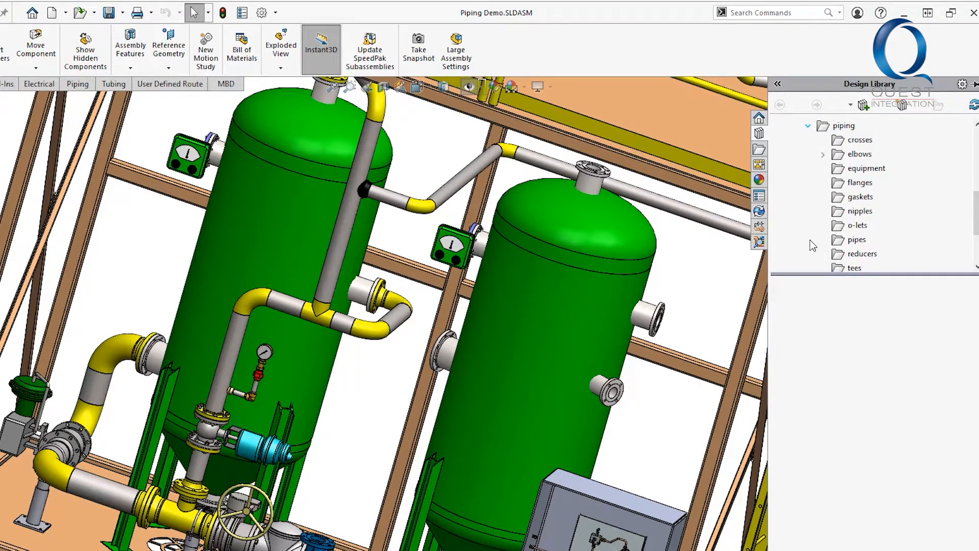
click(861, 183)
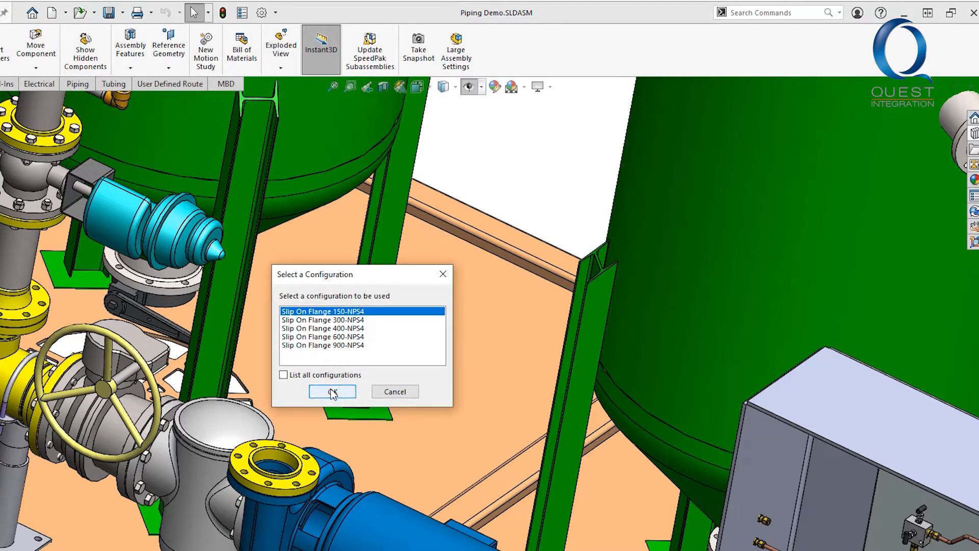
Place a Slip On Flange 150-NPS4 on the pump's flange near the valve
click(331, 392)
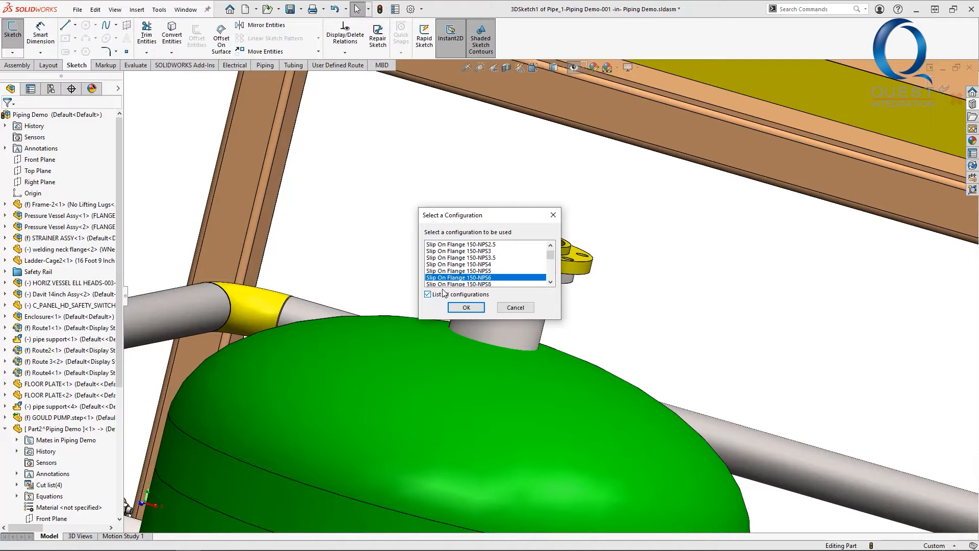
Place a Slip On Flange 150-NPS6 on the second tank's top nozzle
click(465, 307)
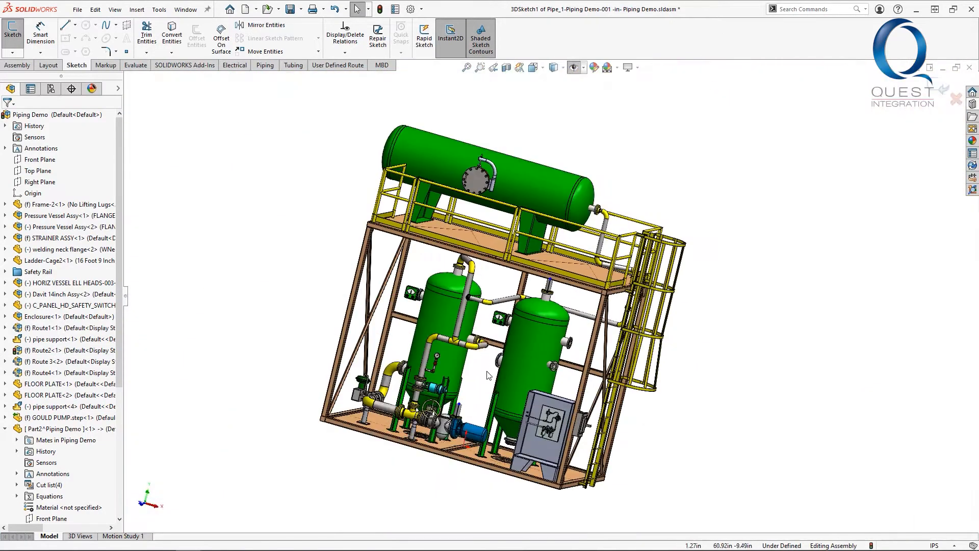
Auto Route between the pump and tank flanges, choosing Solution 1-X,Y,Z
click(265, 65)
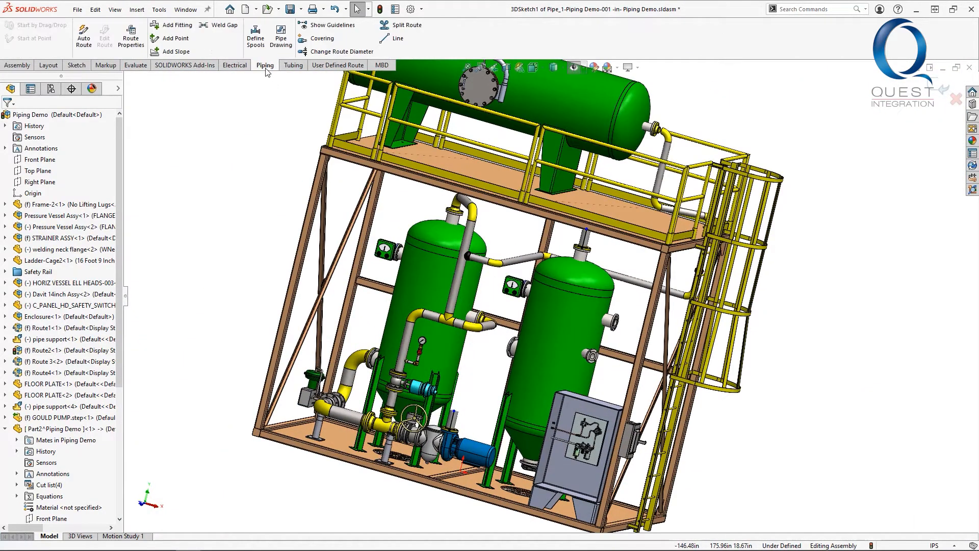
click(83, 35)
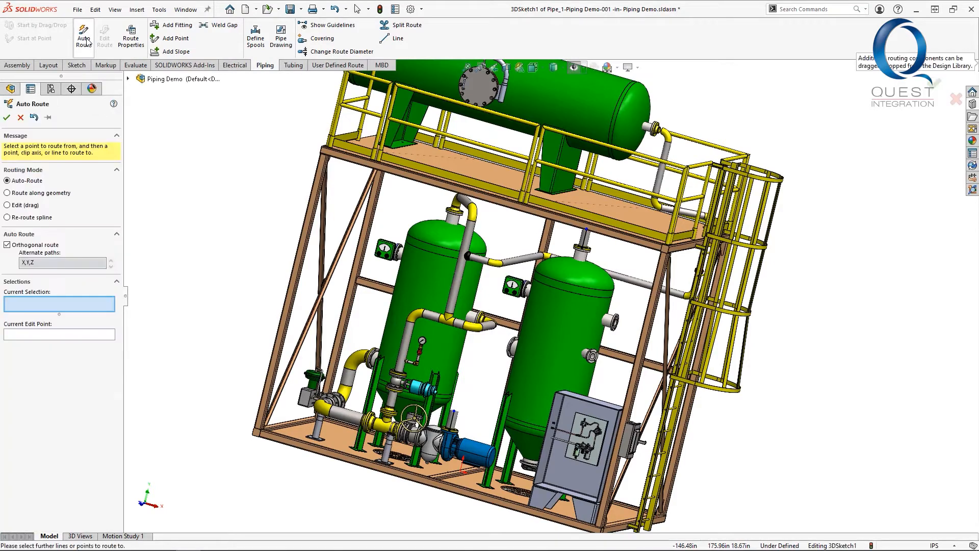
click(587, 234)
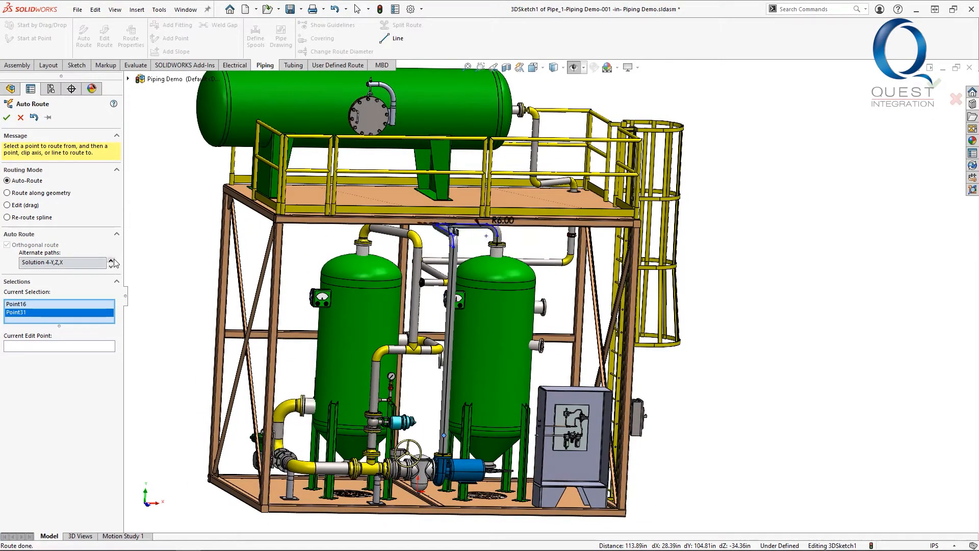
click(114, 259)
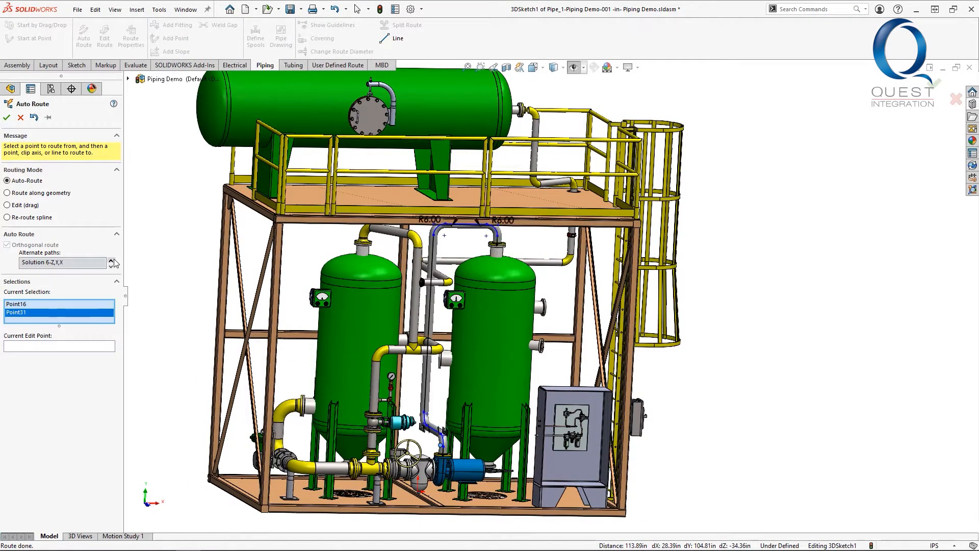
click(114, 259)
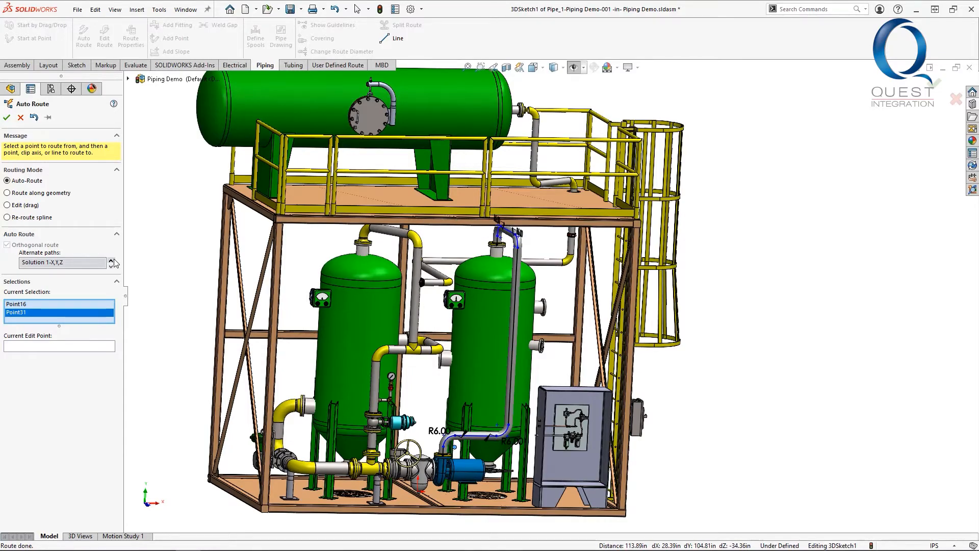